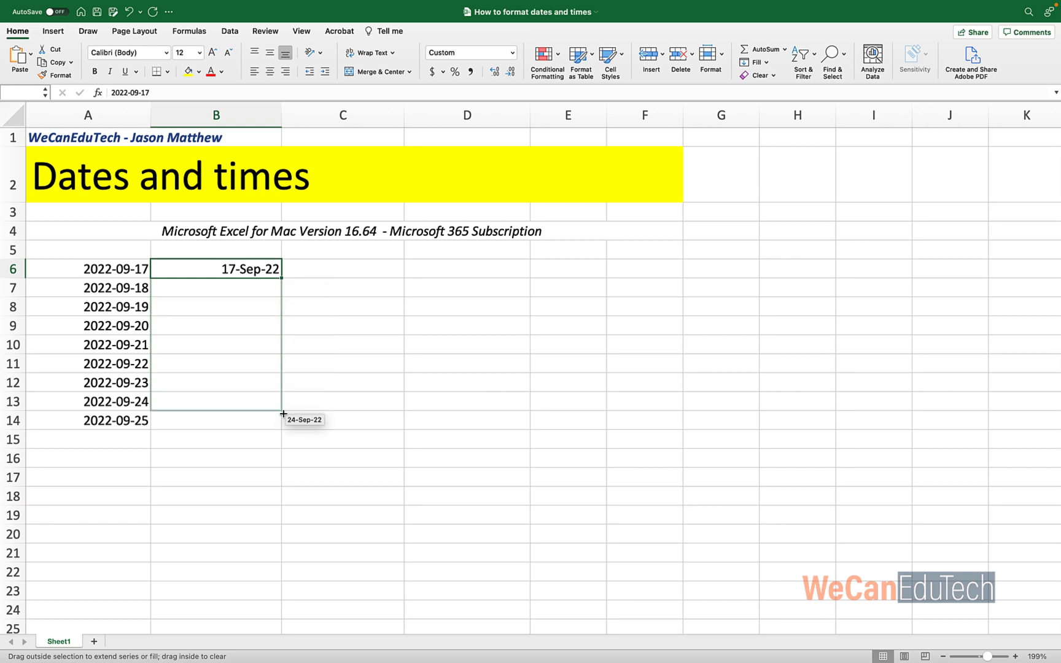
Step: Fill B6:B14 with the date series 2022-09-17 through 2022-09-25
click(511, 52)
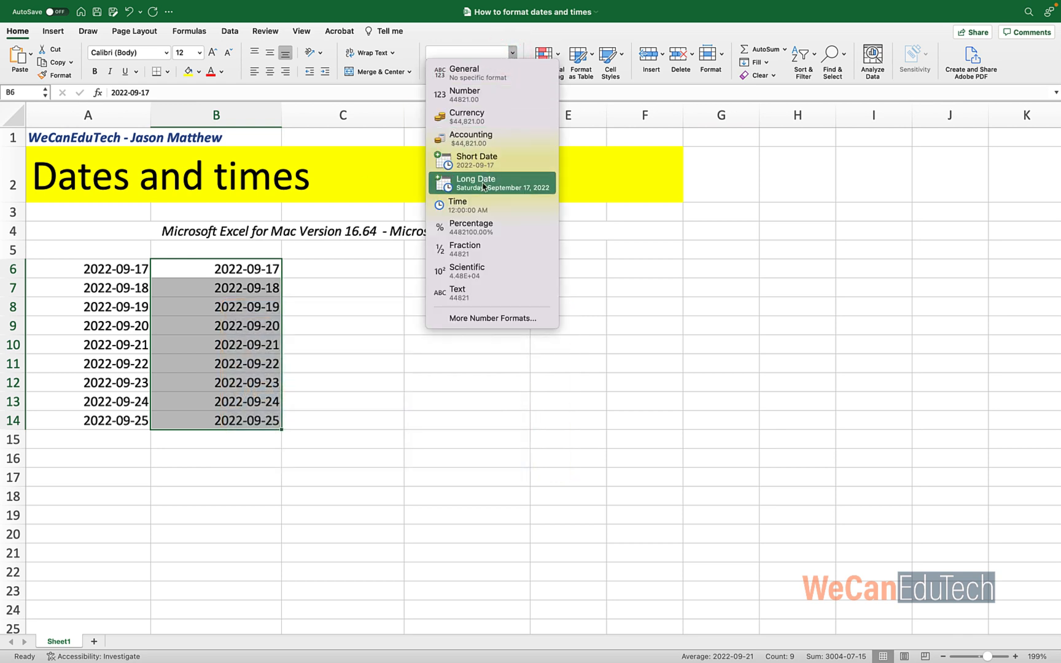
Step: Show the Number Format list of built-in formats, such as Long Date, for the B6:B14 dates
click(491, 318)
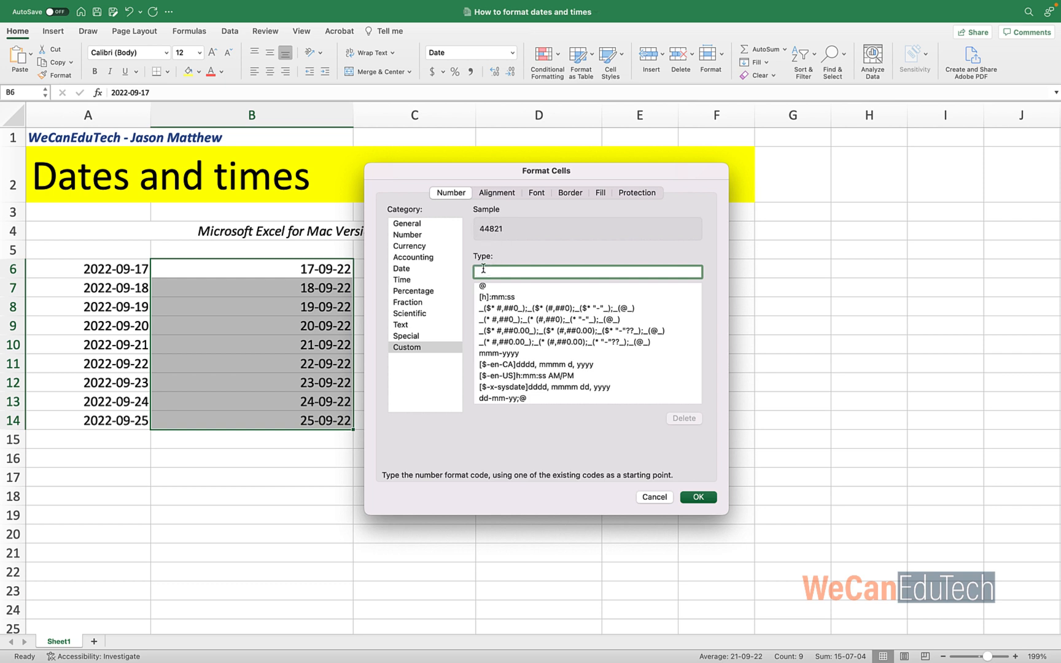
Step: Preview custom codes dd for the day (17), then mmm for the month (Sep)
text(dd)
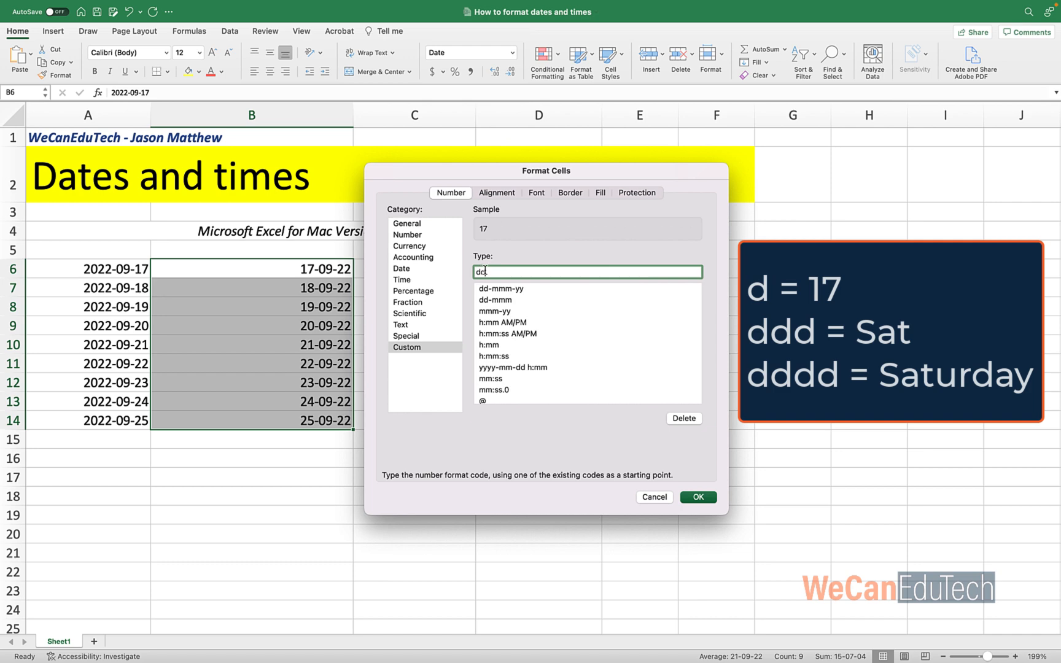
text(mmm)
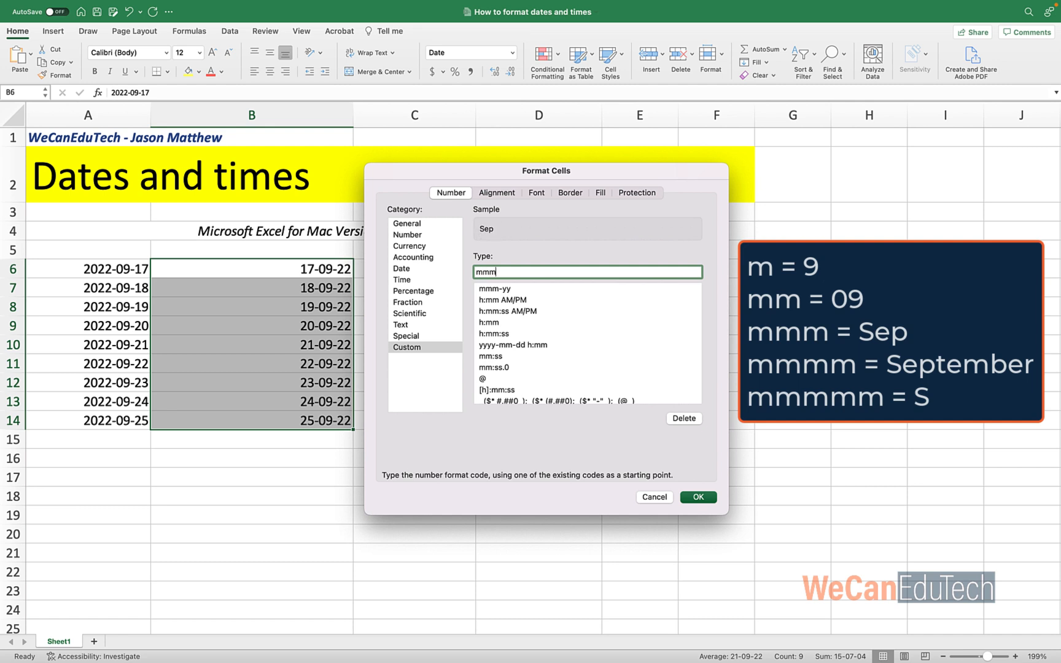
Step: Add the yyyy year code so the sample previews Sep - 2022
text(yyyyyyyy)
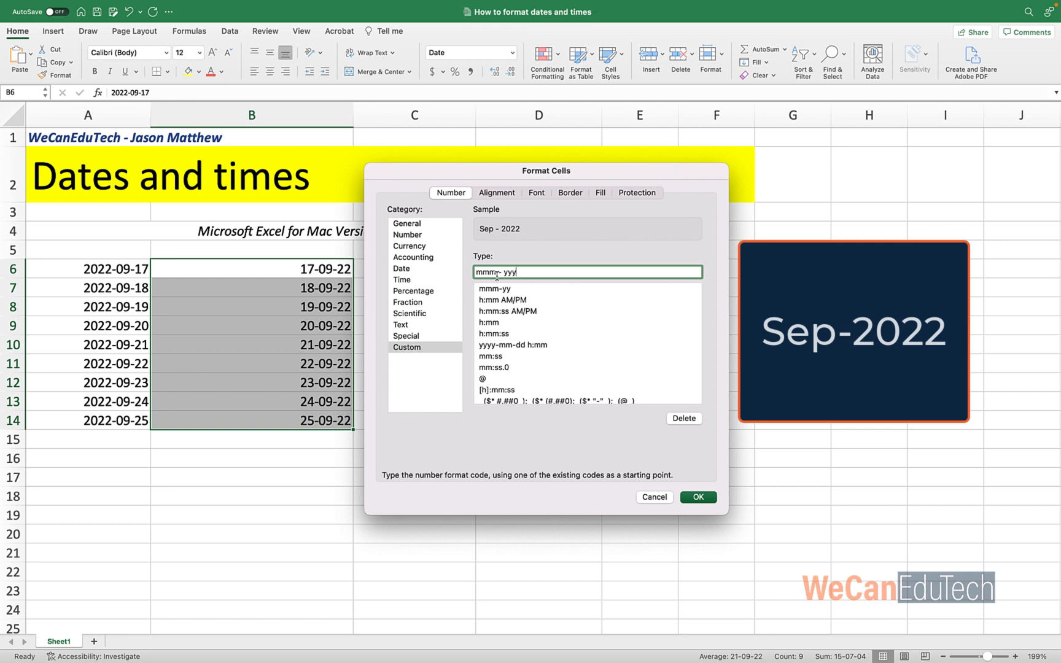
Step: Apply custom code mmm. d, yyy so column B reads Sep. 17, 2022 through Sep. 25, 2022
text(mmm. d, yyy)
text(17/09/2022)
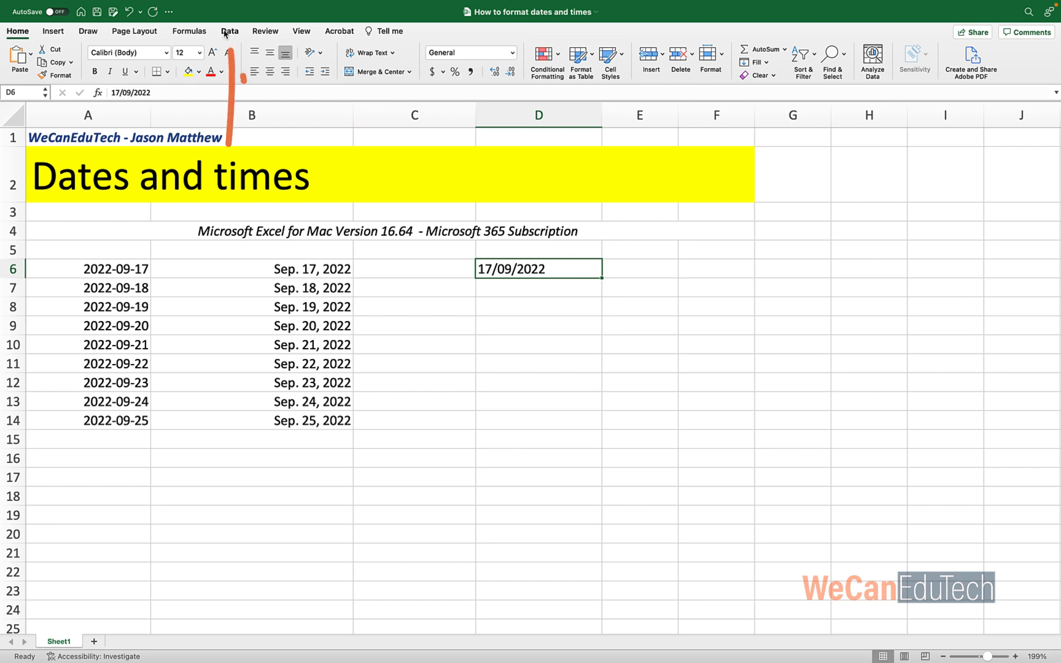
Step: Convert D6's text 17/09/2022 into the date 2022-09-17 using Text to Columns
click(230, 31)
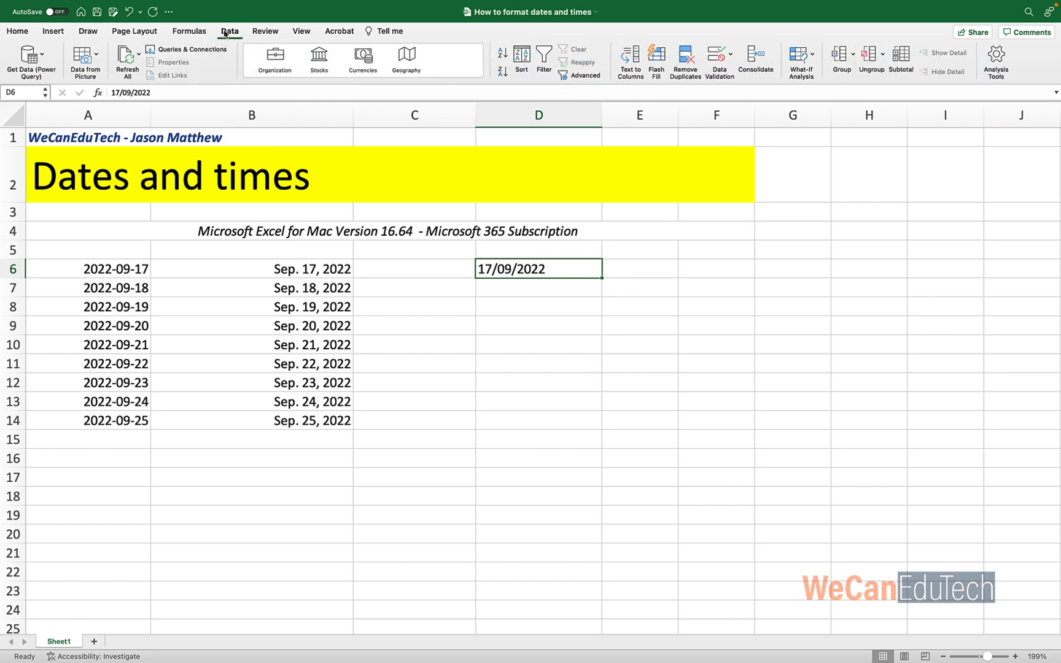
click(629, 59)
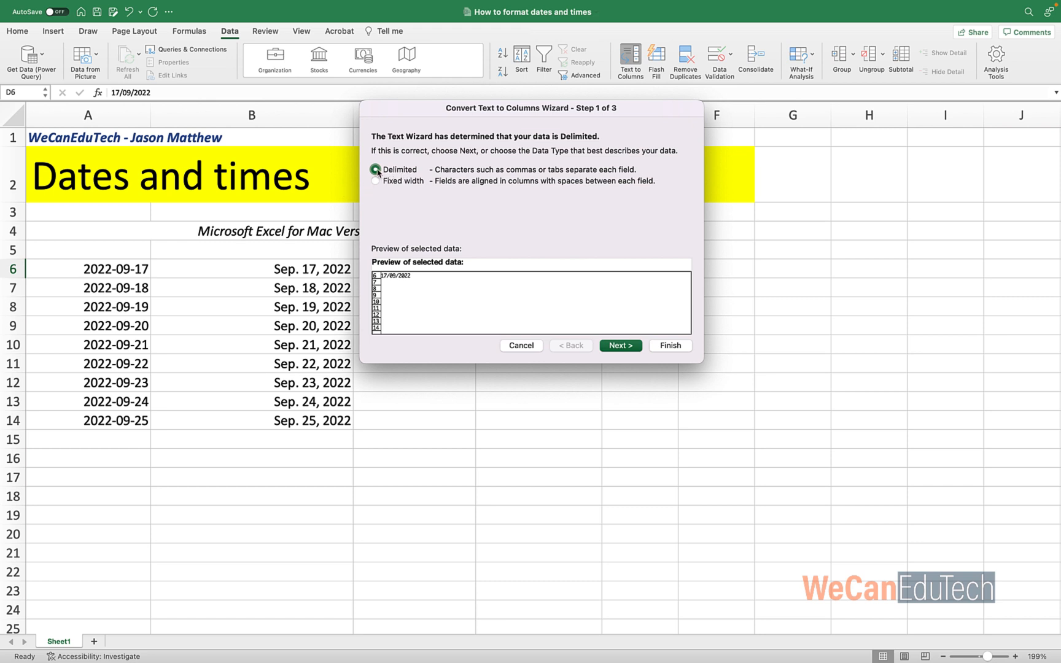
click(619, 345)
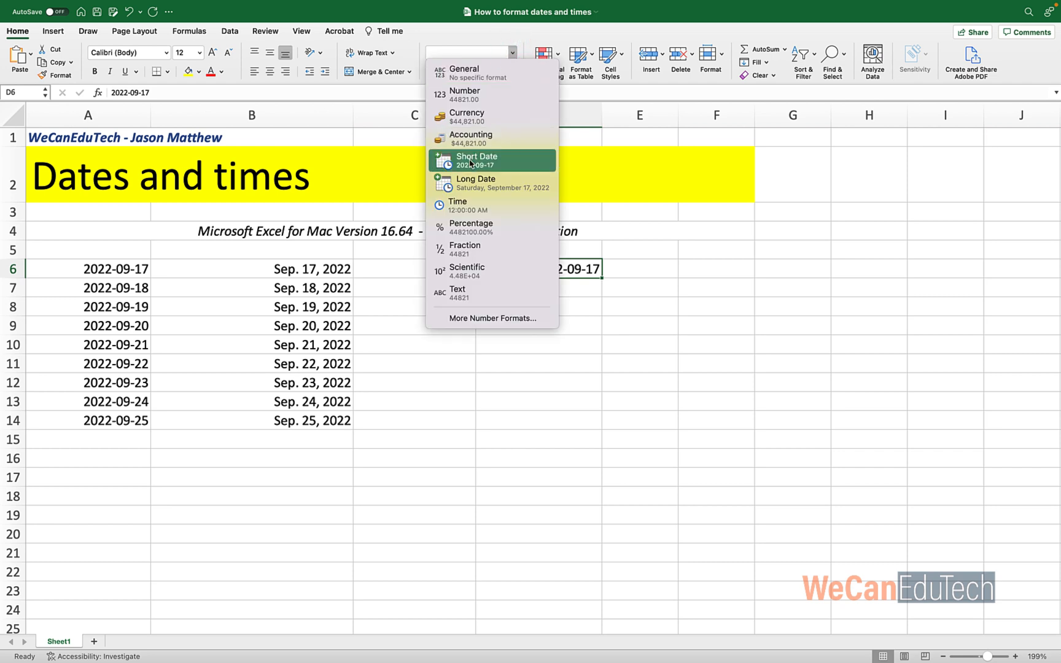
Step: Format D6:D14 as Long Date, e.g. Saturday, September 17, 2022
click(476, 183)
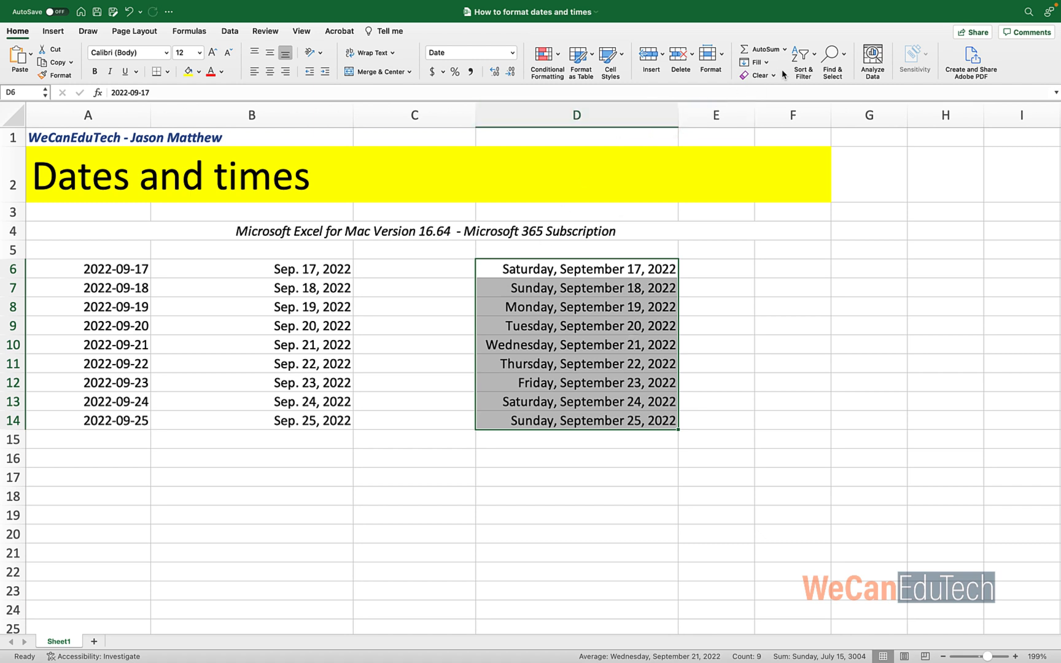
text(17)
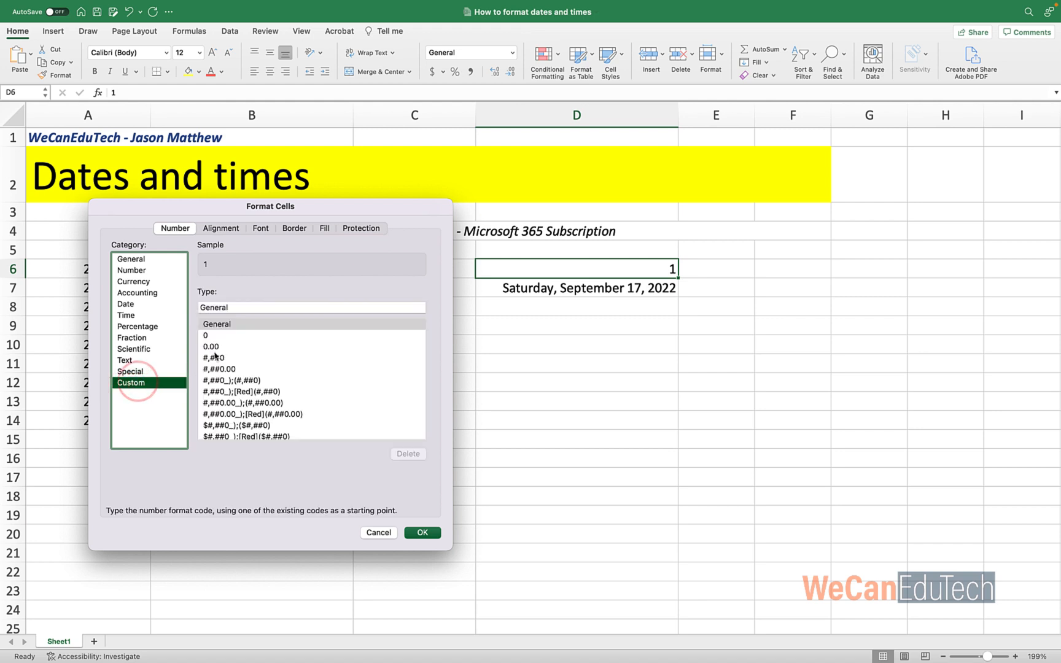
Step: Enter custom code d-m-yy;@ for D6, with the sample showing 1-1-00
text(d-m-yy;@)
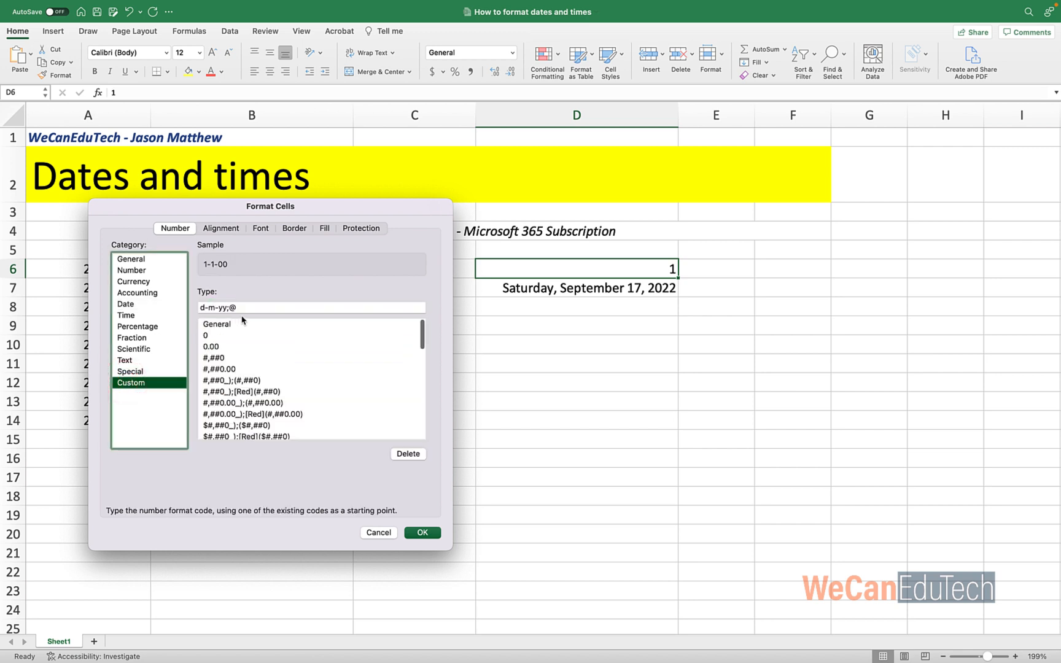